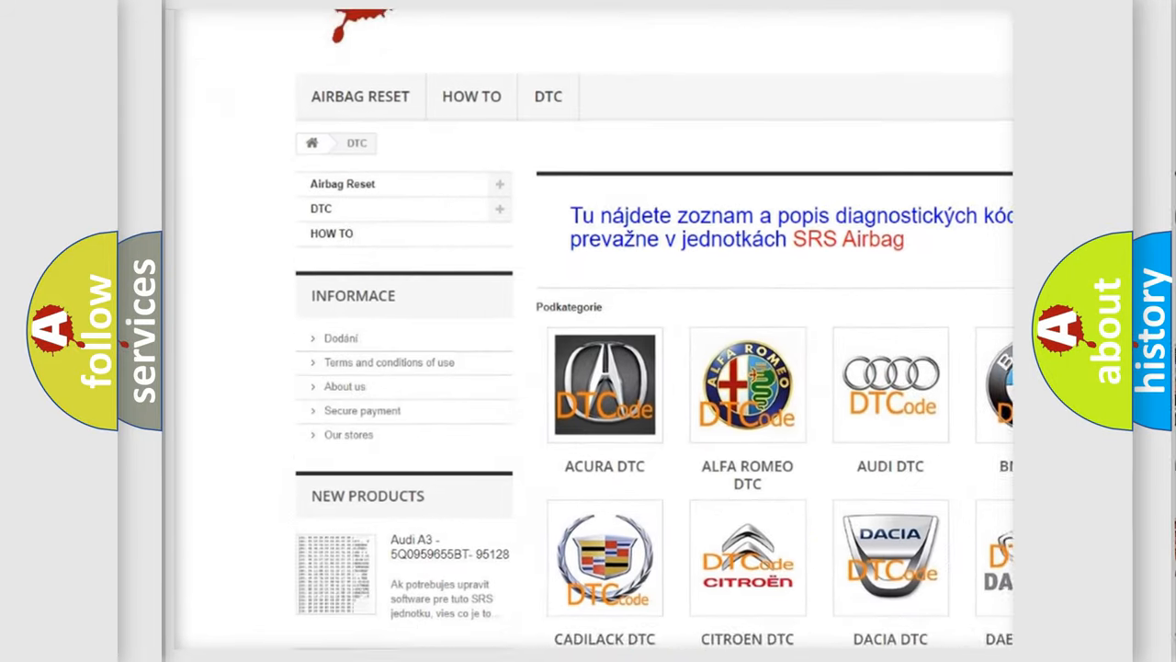
scroll(down, 3)
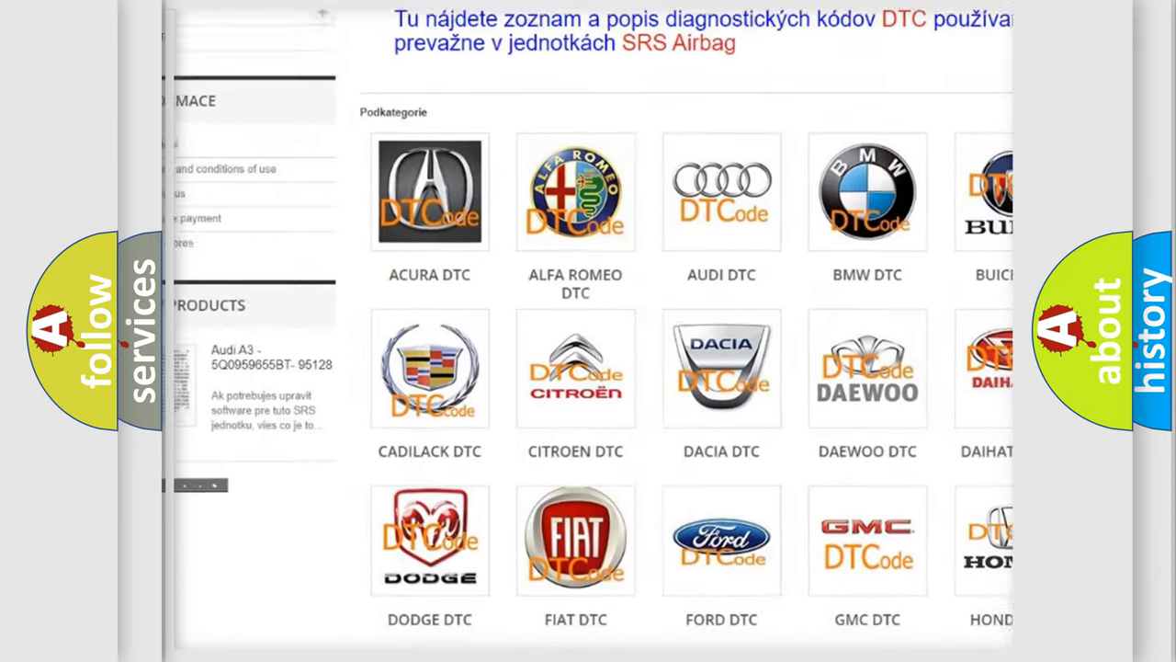
scroll(down, 3)
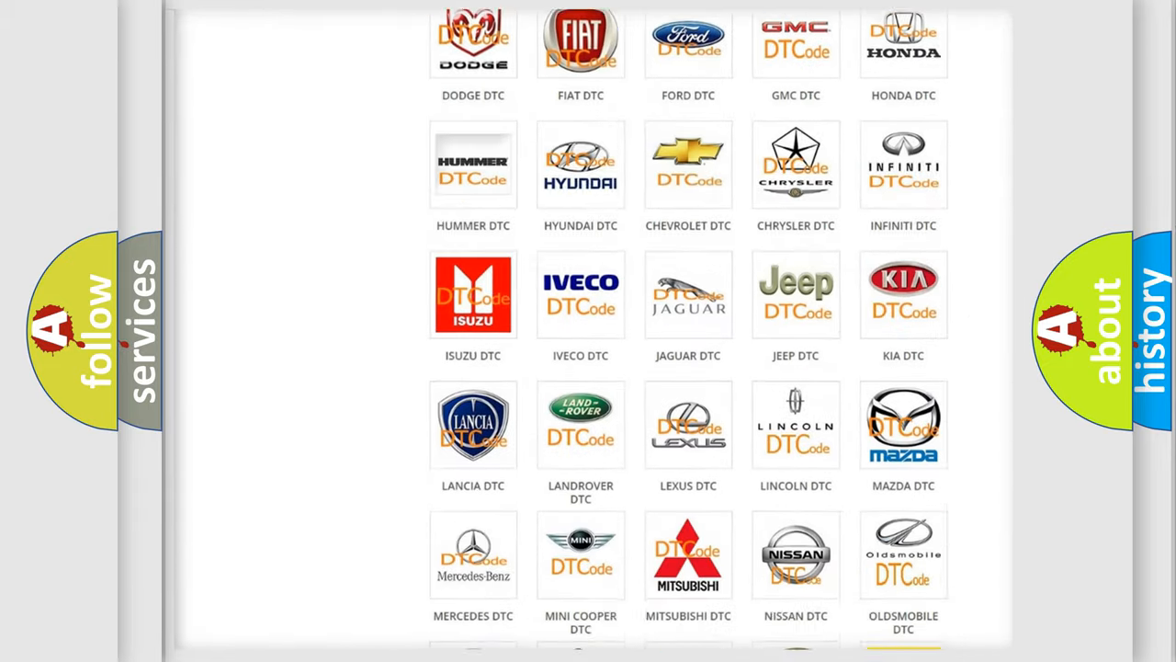
scroll(down, 3)
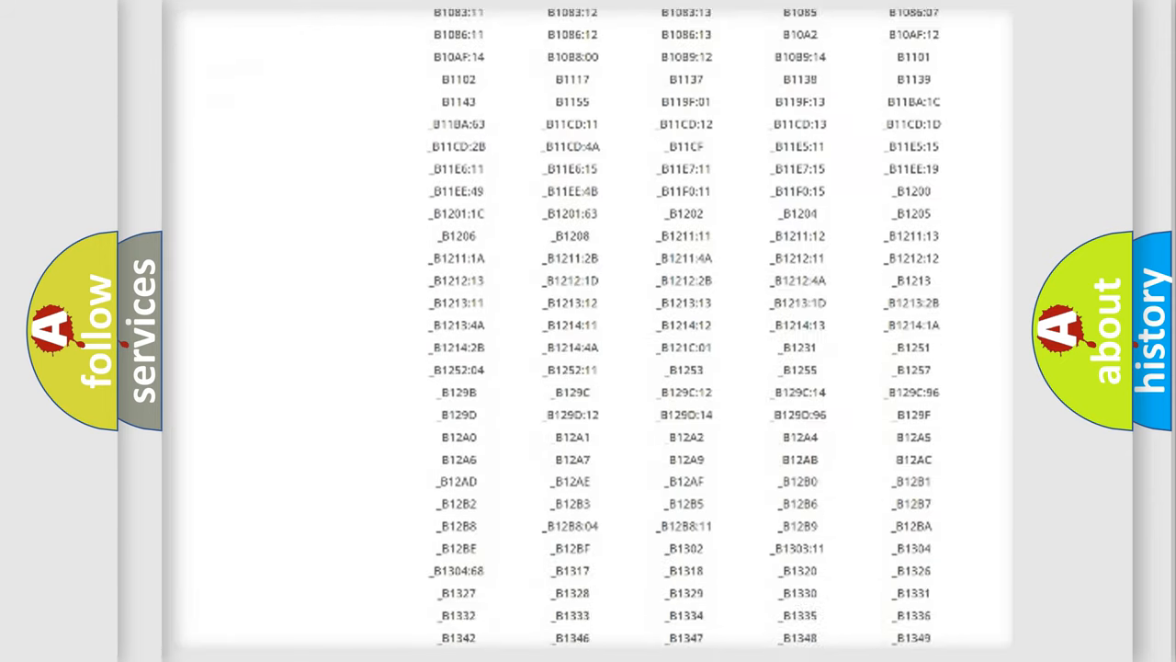
scroll(down, 3)
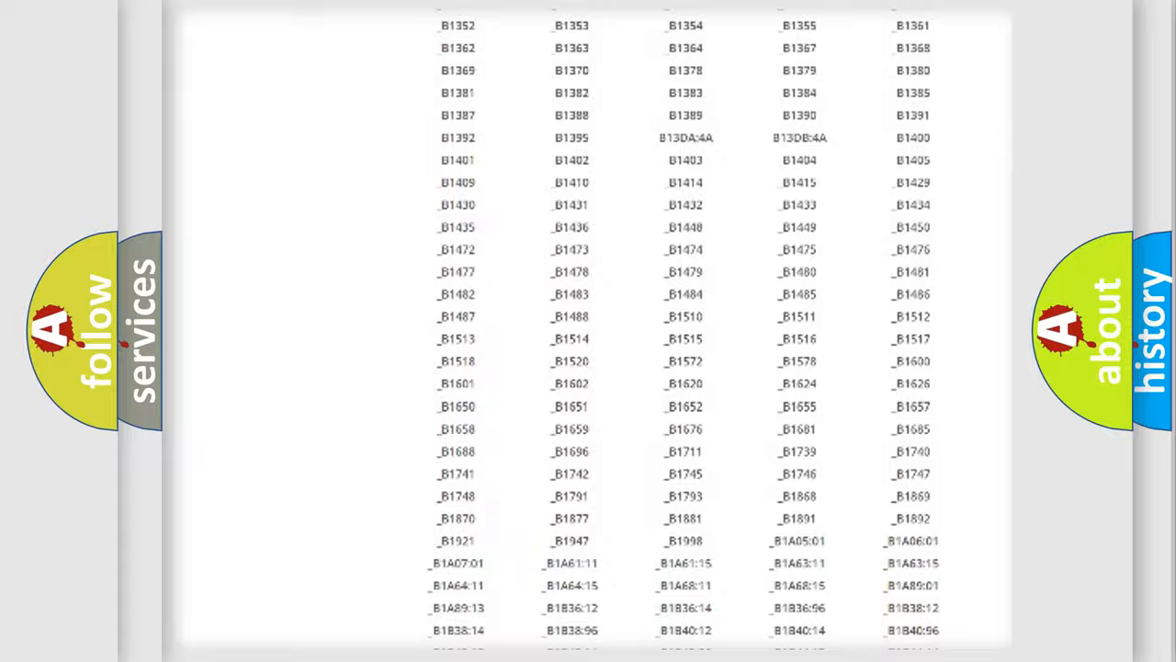